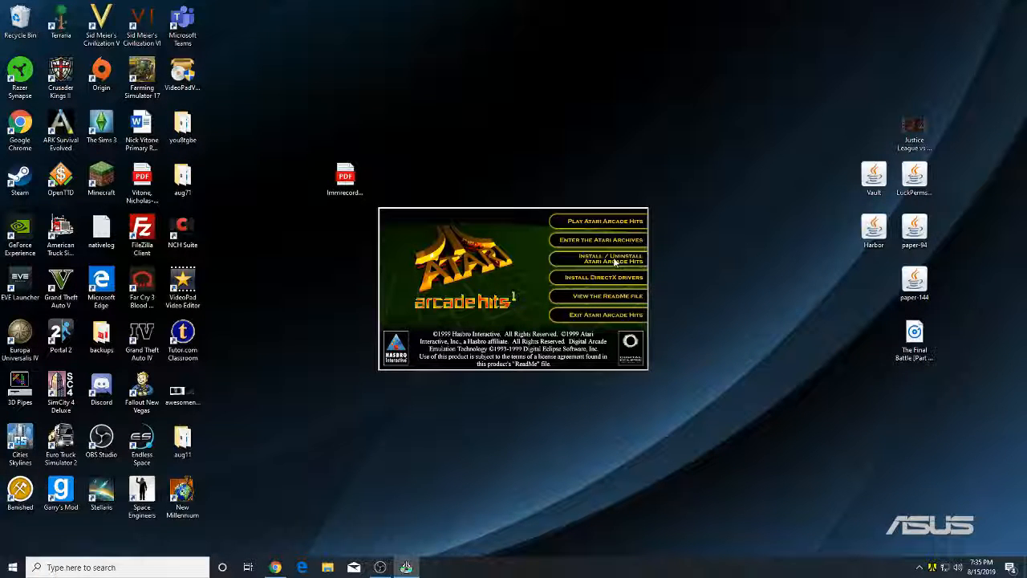
- Continue the existing Atari Arcade Hits installation, accept the license, and choose Typical setup
left_click(599, 259)
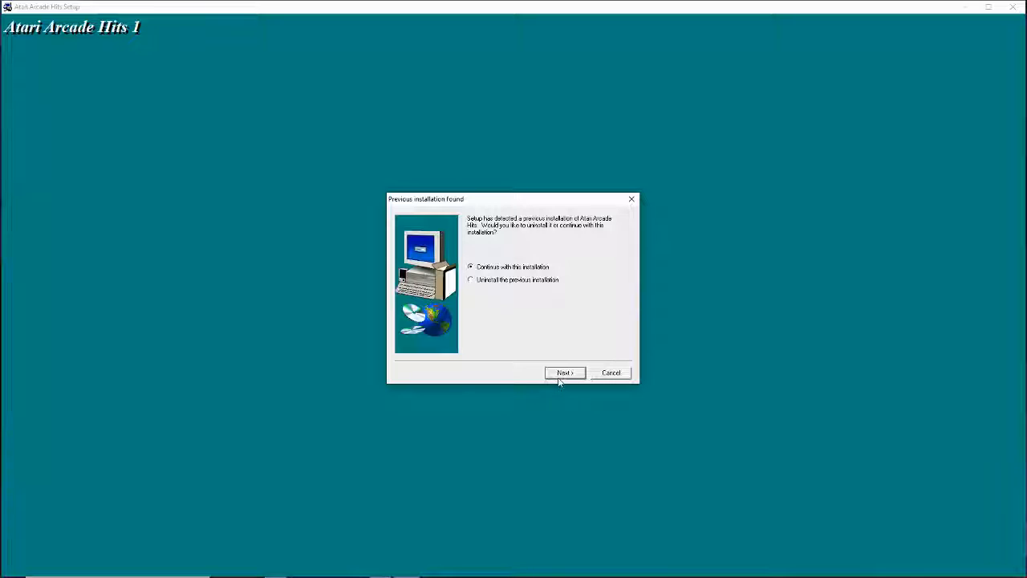
left_click(564, 372)
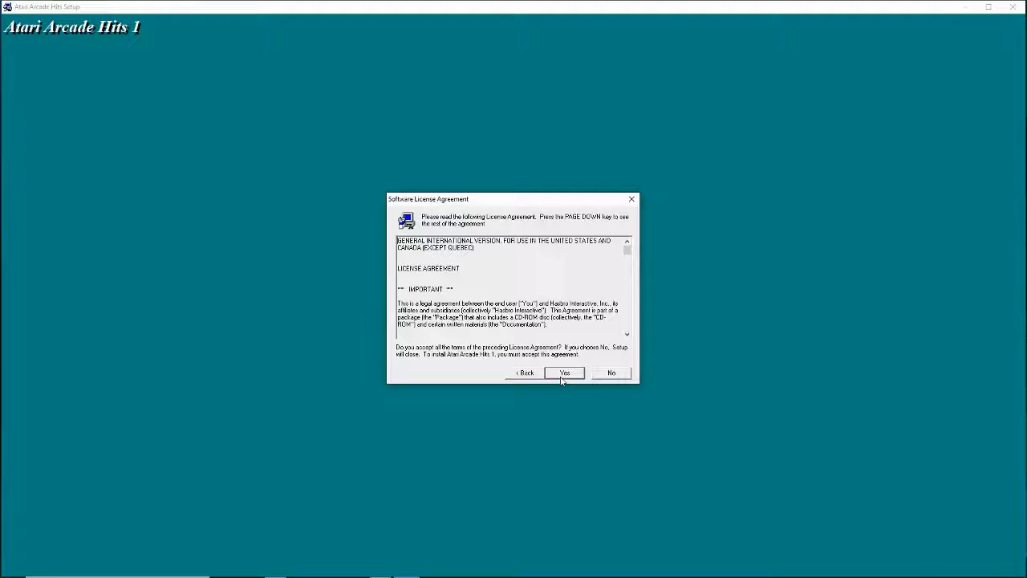
left_click(564, 373)
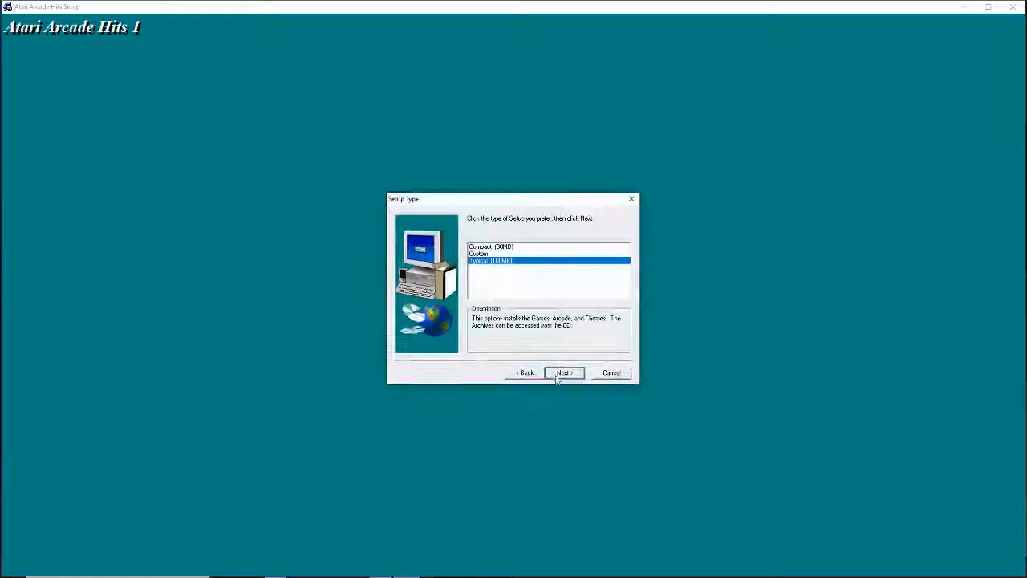
left_click(563, 372)
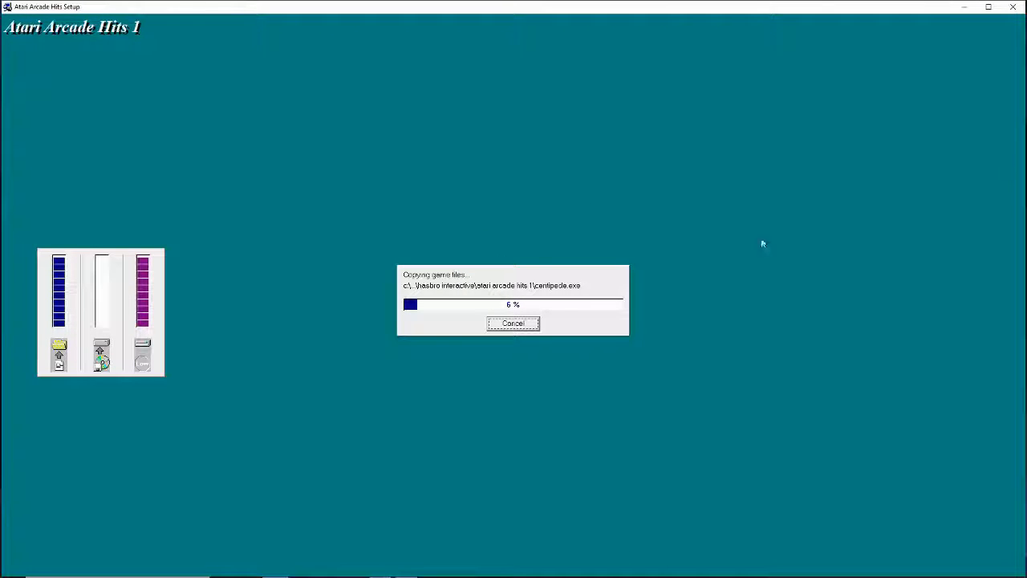
mouse_move(811, 331)
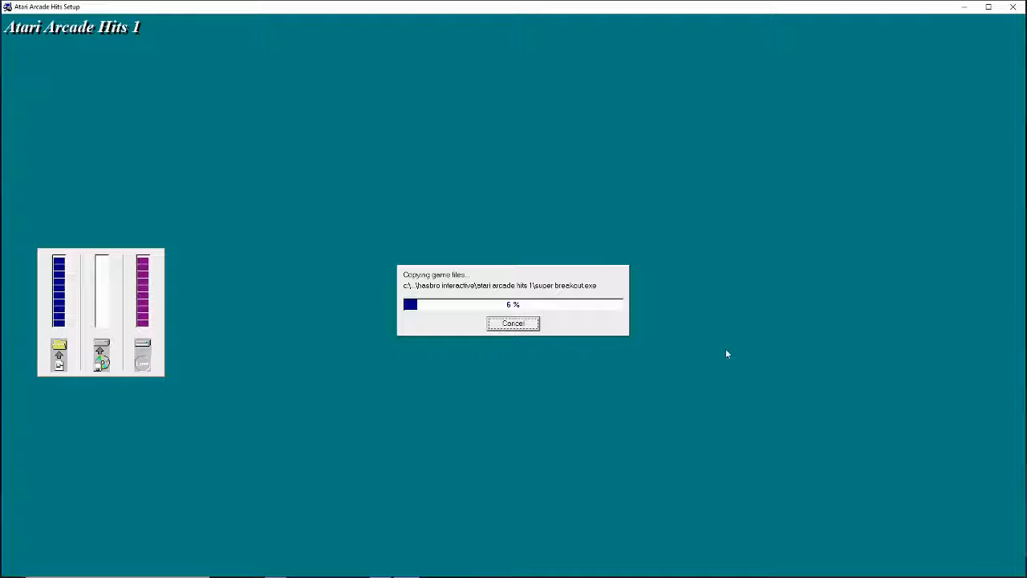
mouse_move(377, 302)
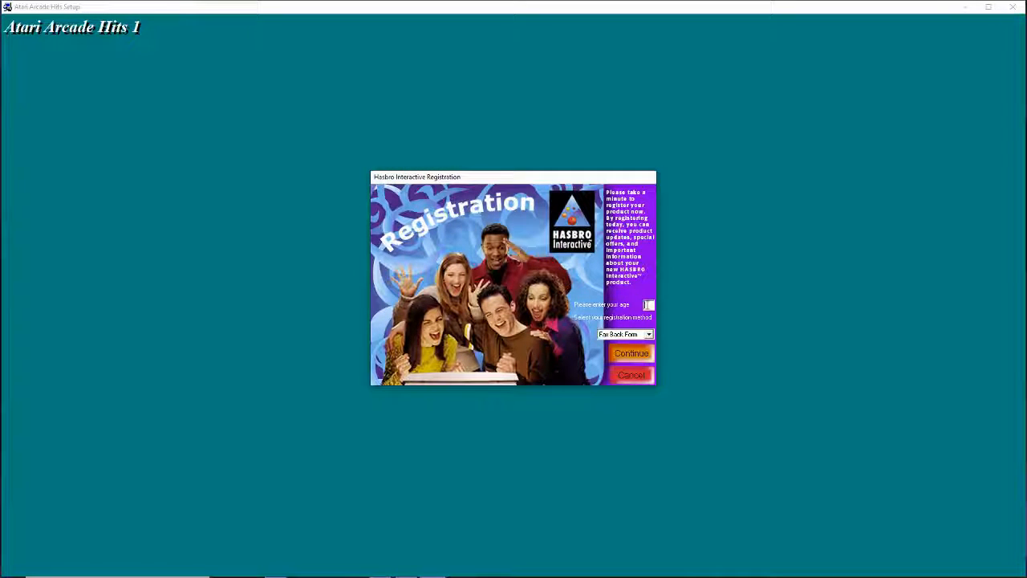
- Enter age 22, cancel the registration form, and choose Never Register
type("22")
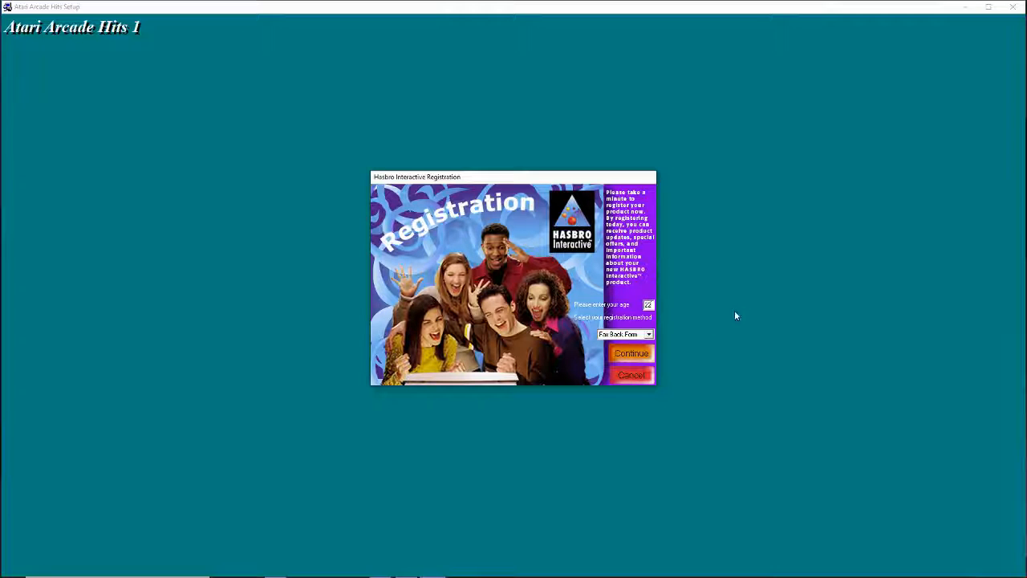
left_click(648, 333)
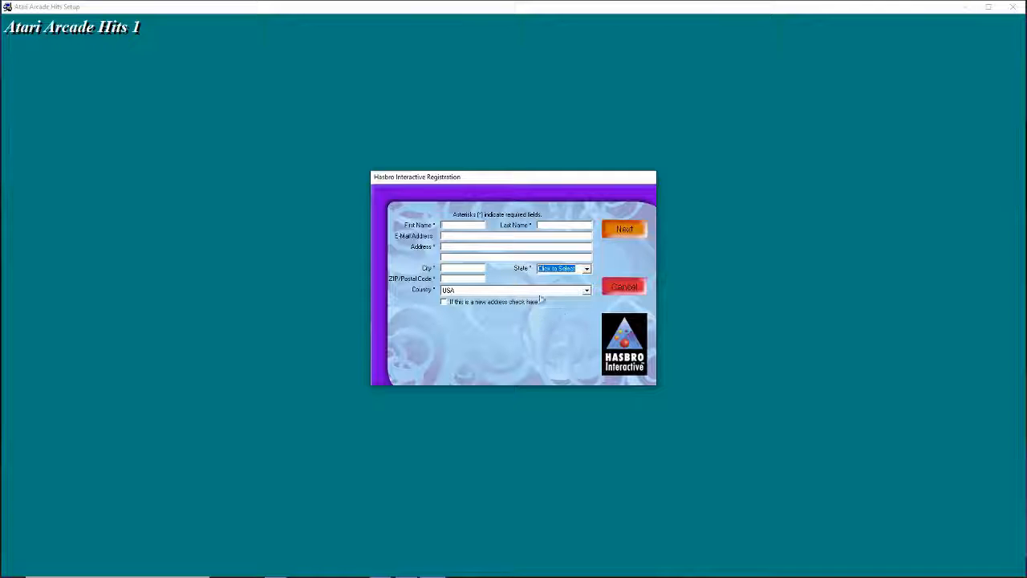
left_click(624, 286)
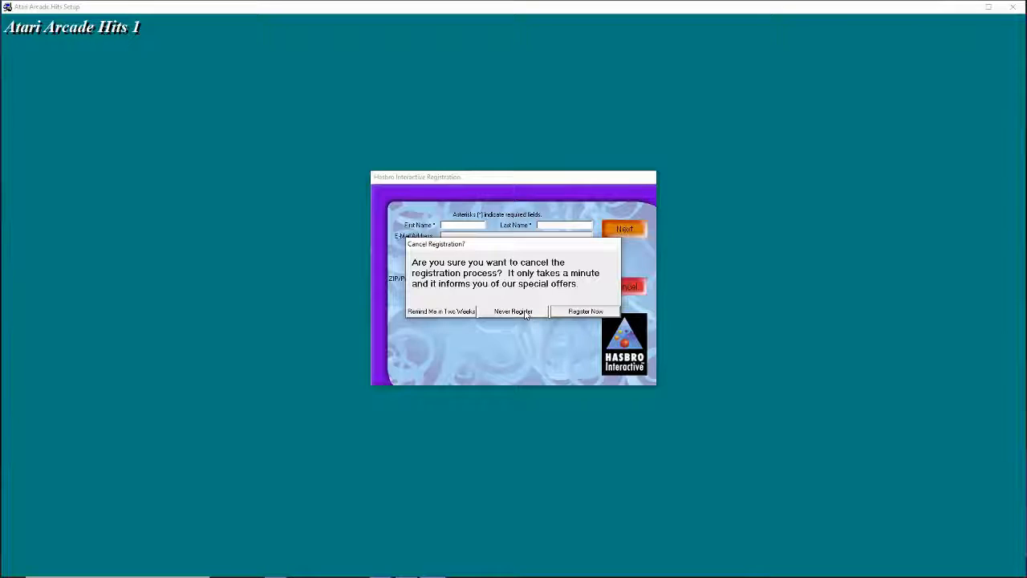
left_click(512, 312)
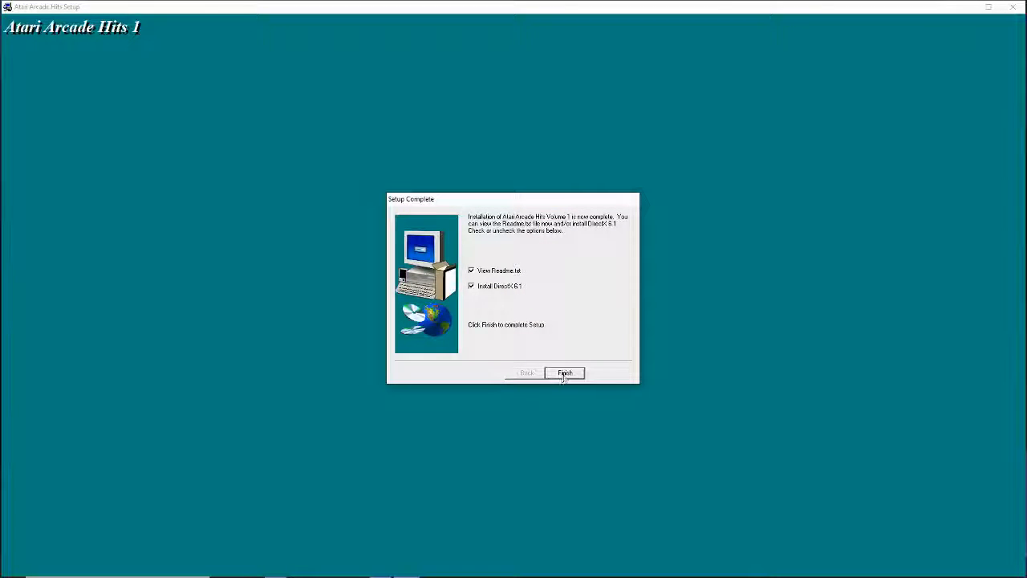
- Finish setup with View Readme.txt checked and scroll through the Readme to the end
left_click(565, 373)
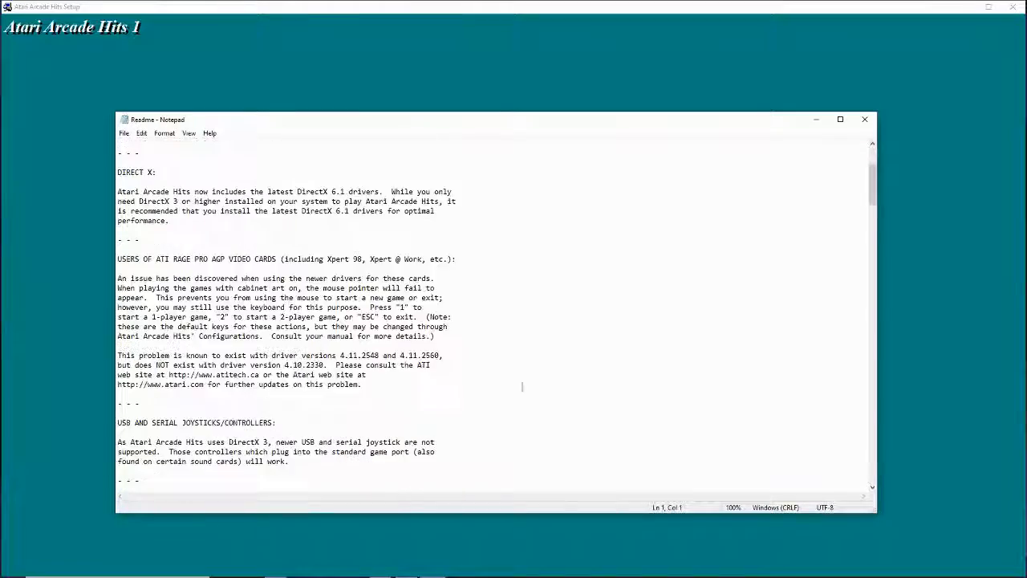
scroll("down", 3)
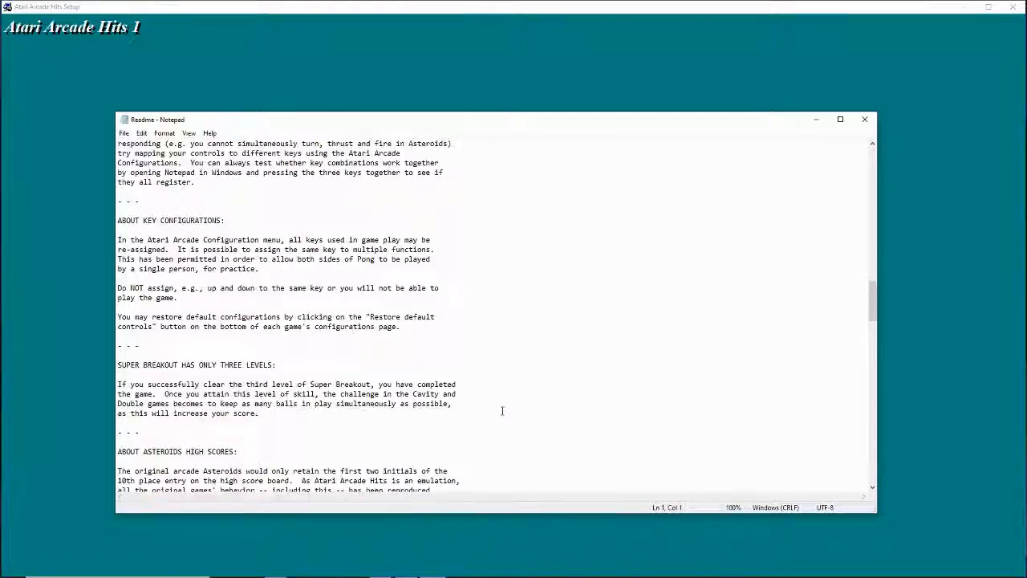
scroll("down", 3)
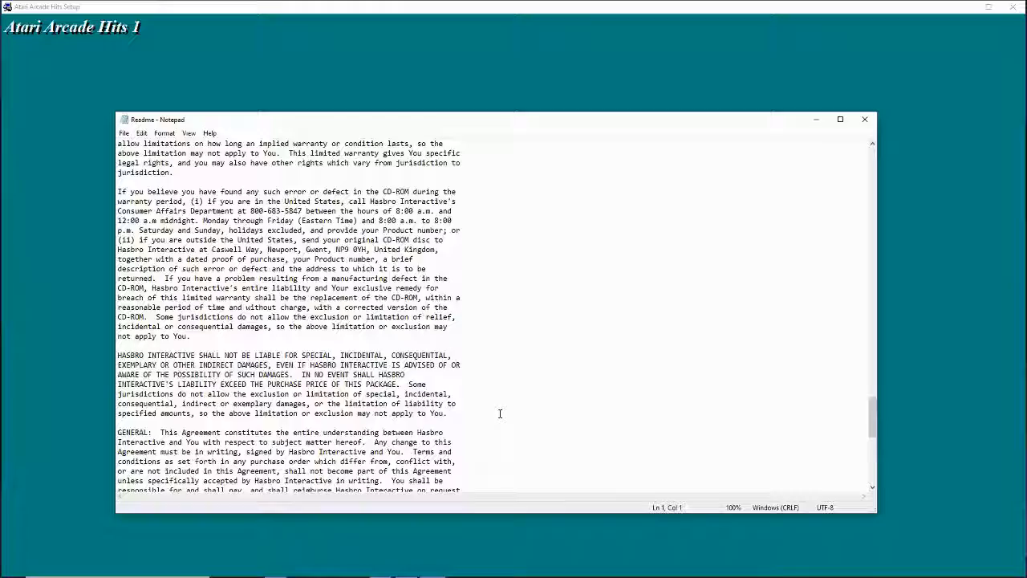
scroll("down", 3)
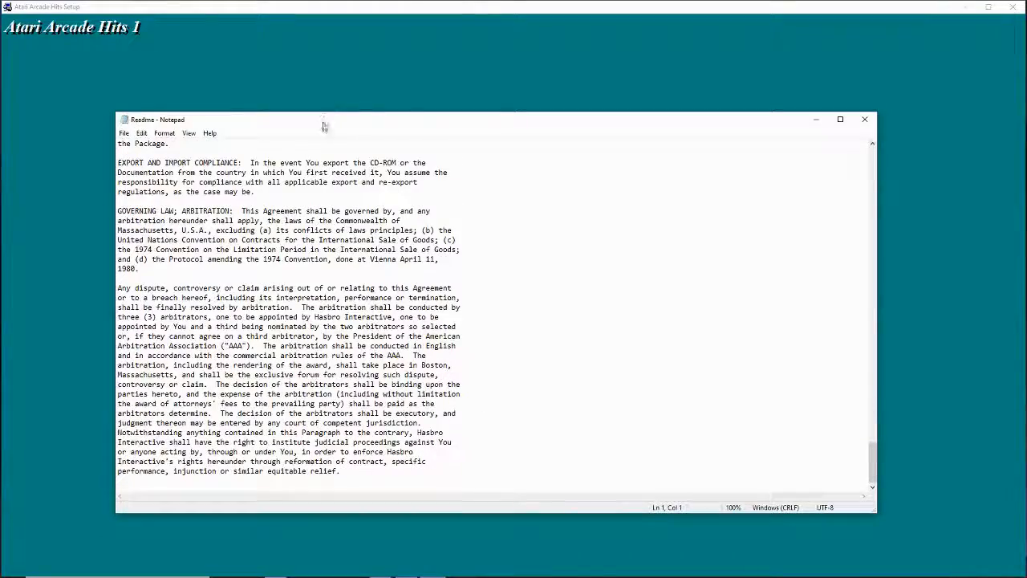
- Shift the Readme window slightly right and scroll back up through the text
left_click_drag(325, 119, 341, 113)
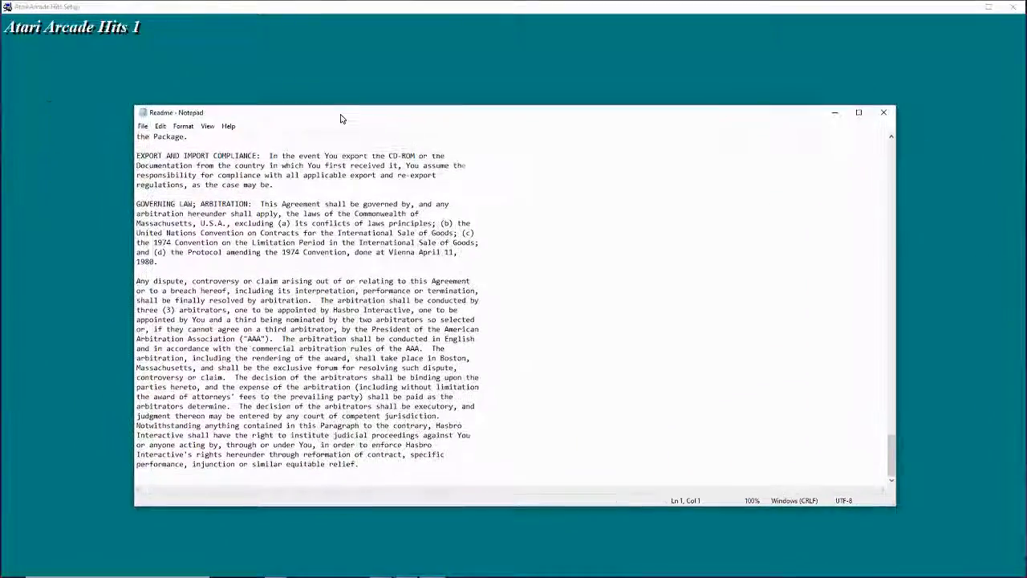
scroll("up", 3)
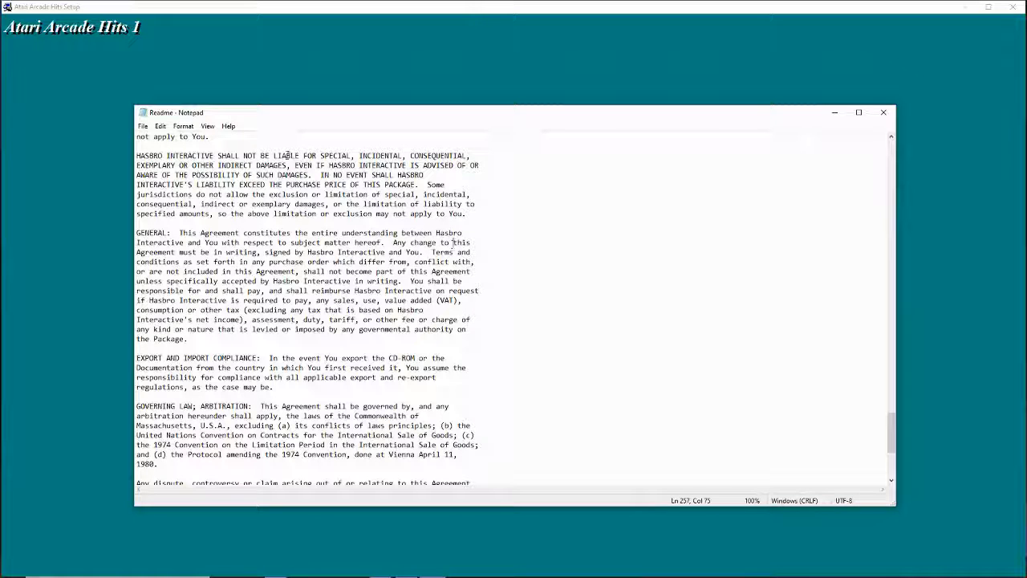
scroll("up", 3)
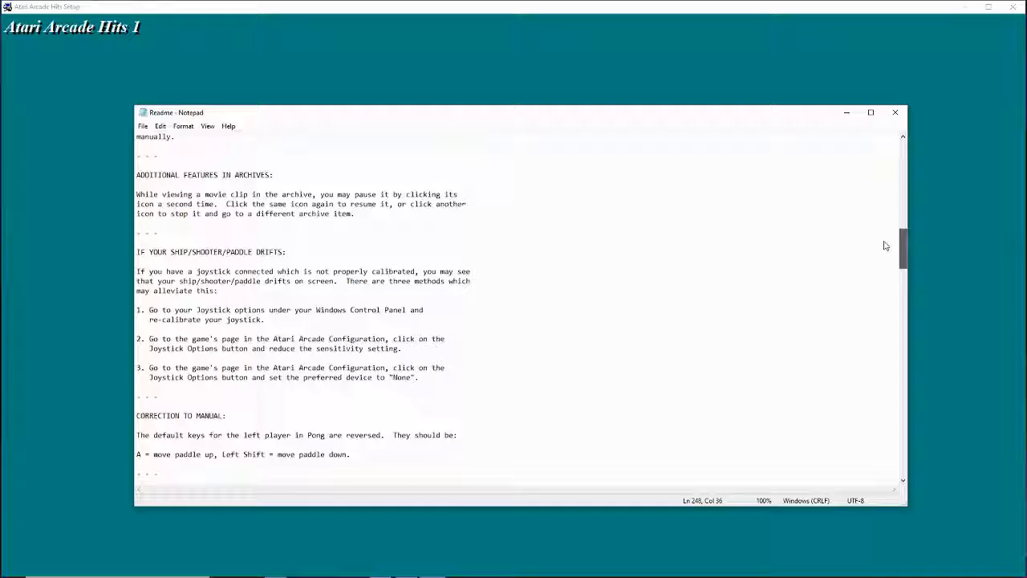
scroll("up", 3)
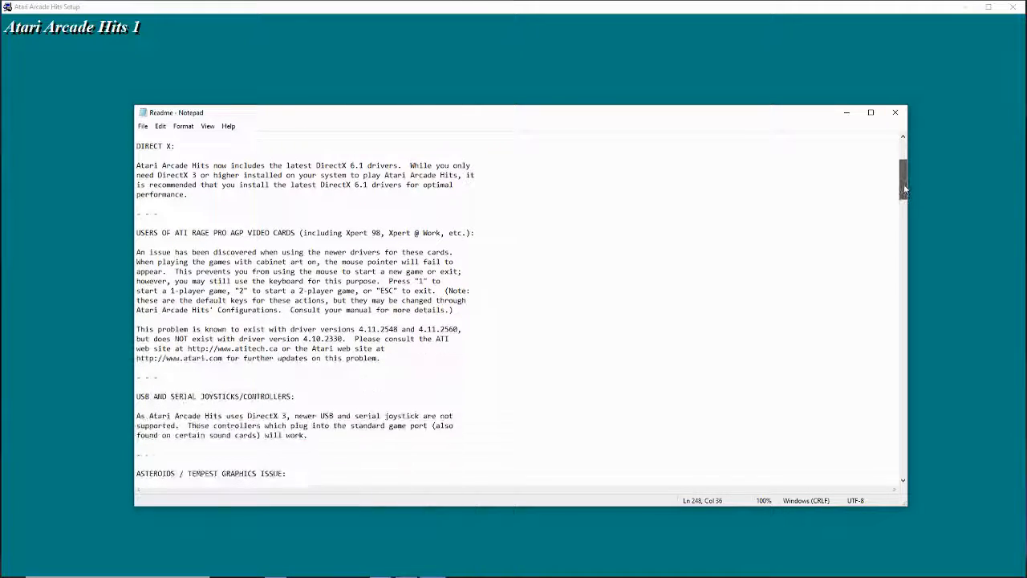
- Scroll down the Readme again, then dismiss the DirectX setup error
scroll("down", 3)
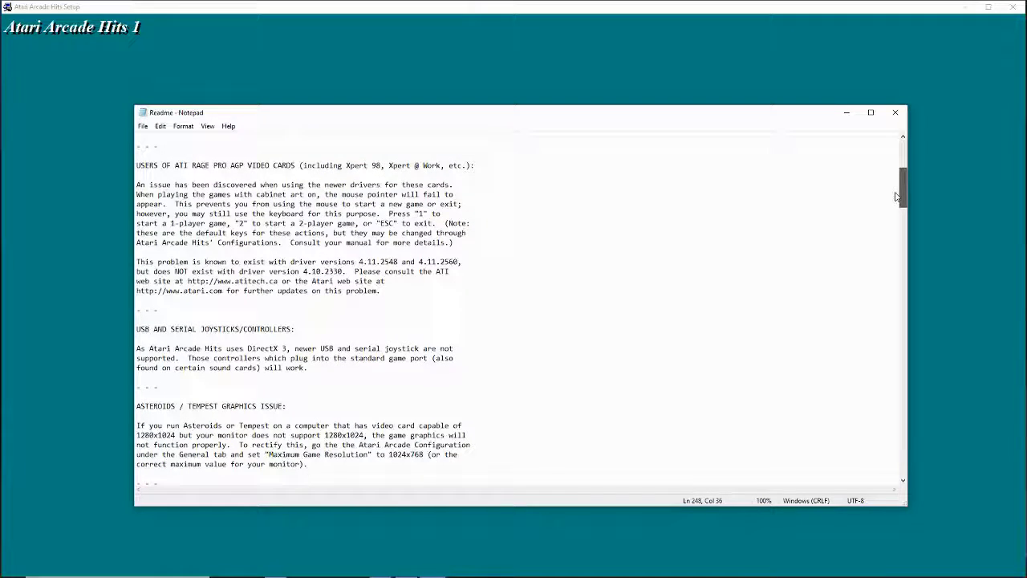
scroll("down", 3)
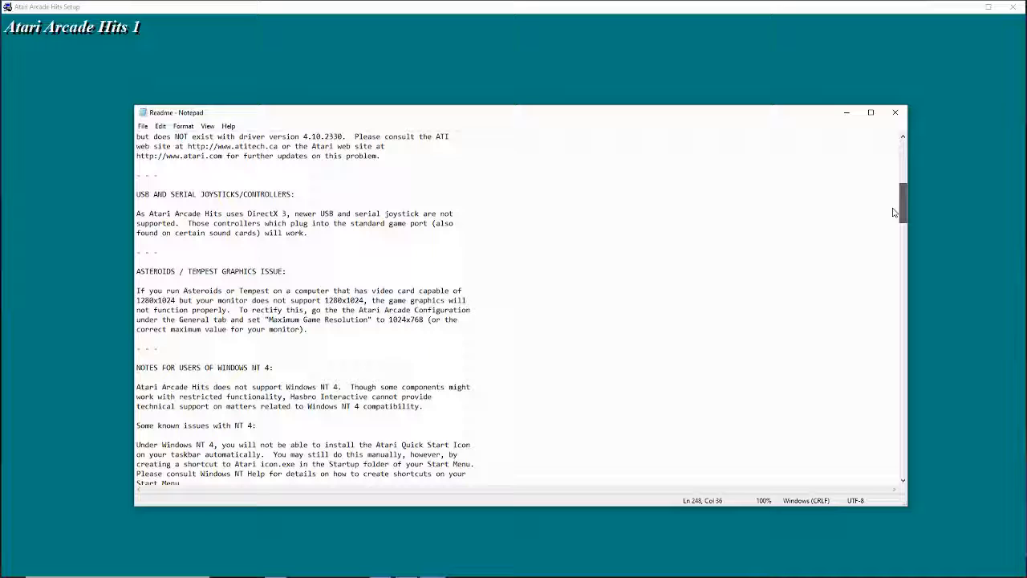
scroll("down", 3)
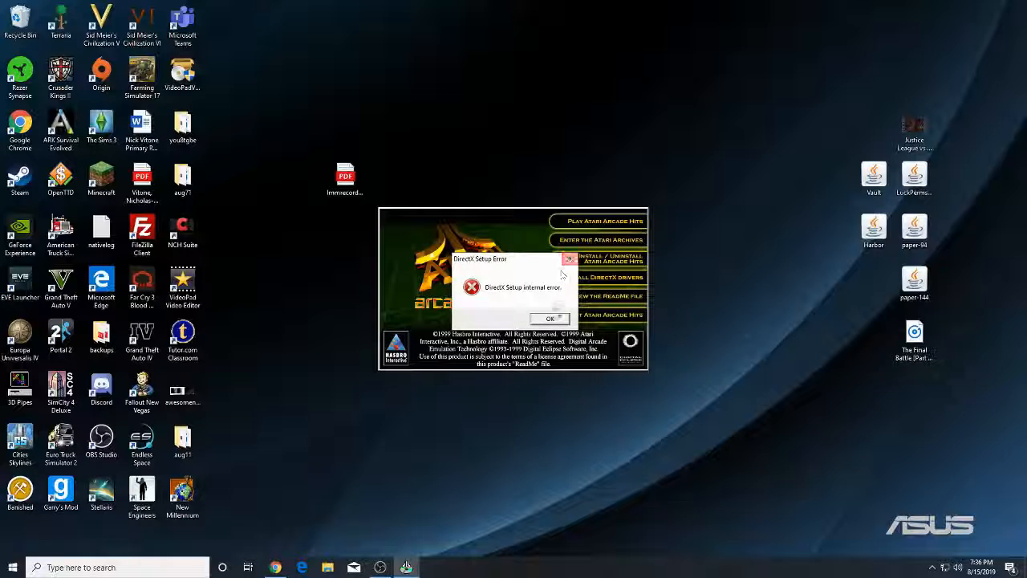
left_click(550, 318)
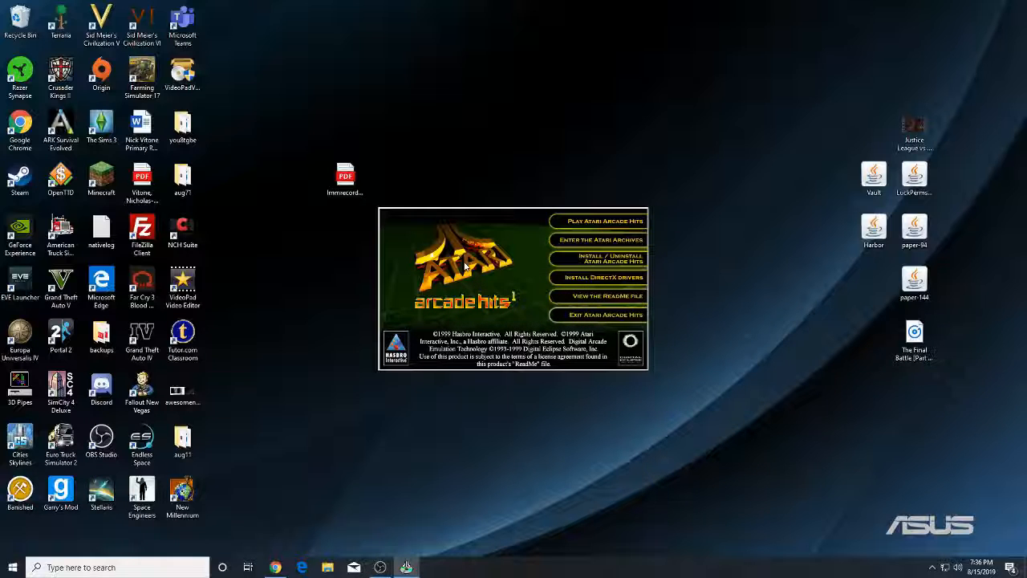